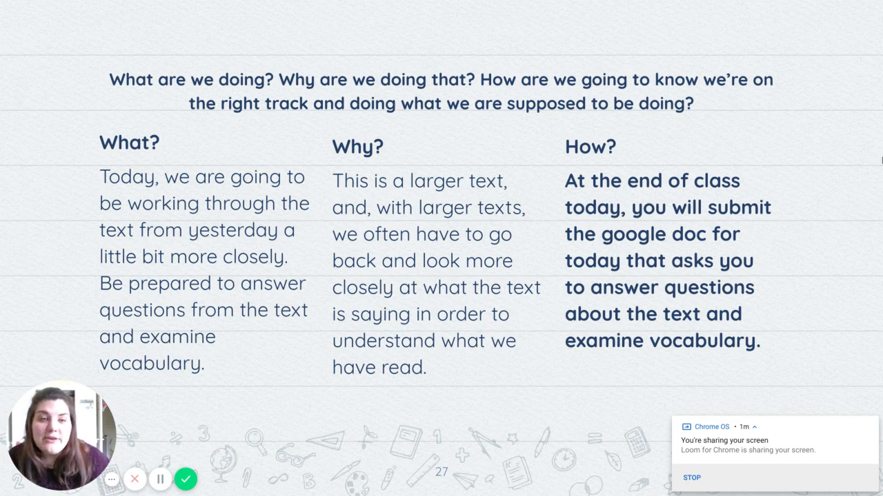
# Step: Switch to the assignment and scroll through Text Questions 1–4 to the vocabulary section
pyautogui.press('right')
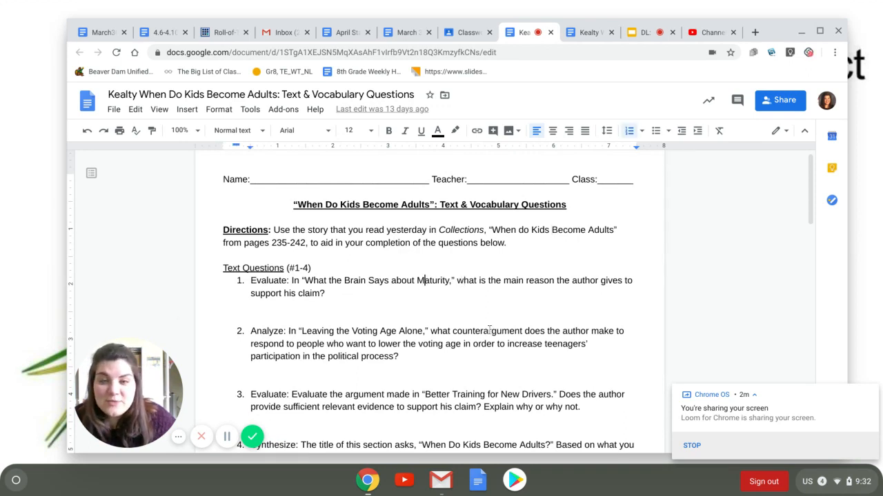
pyautogui.scroll(-3)
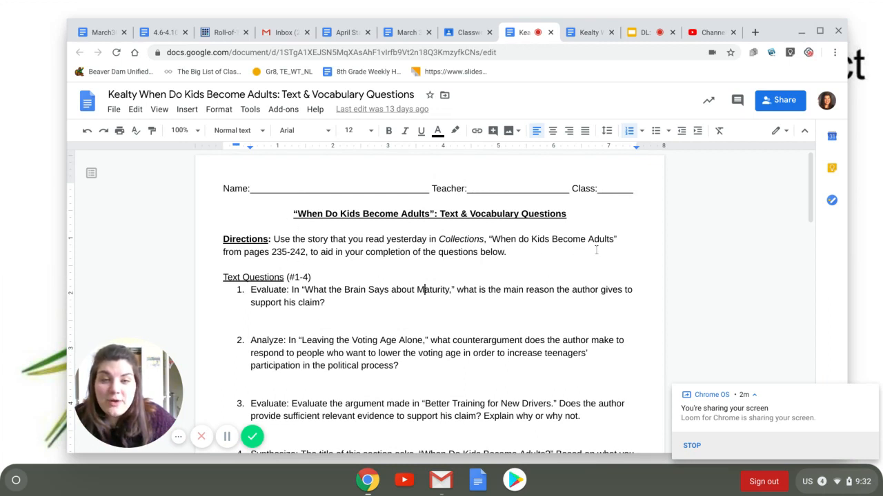
pyautogui.scroll(-3)
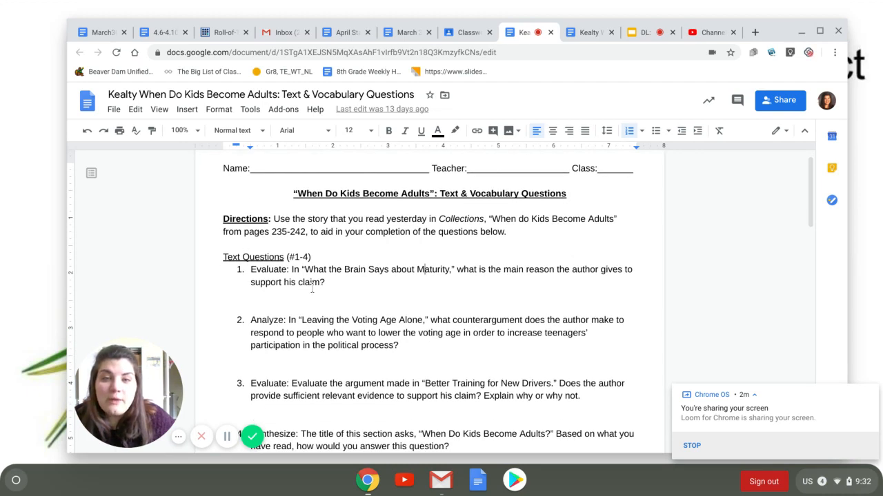
pyautogui.scroll(-3)
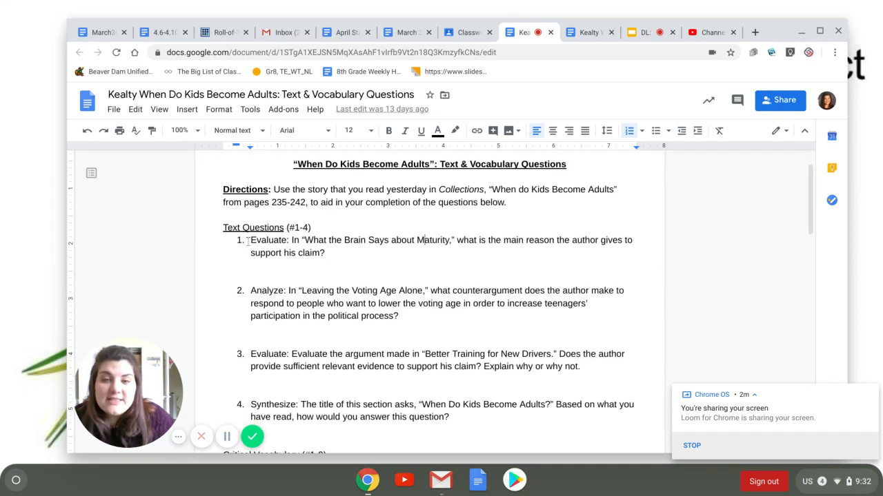
pyautogui.scroll(-3)
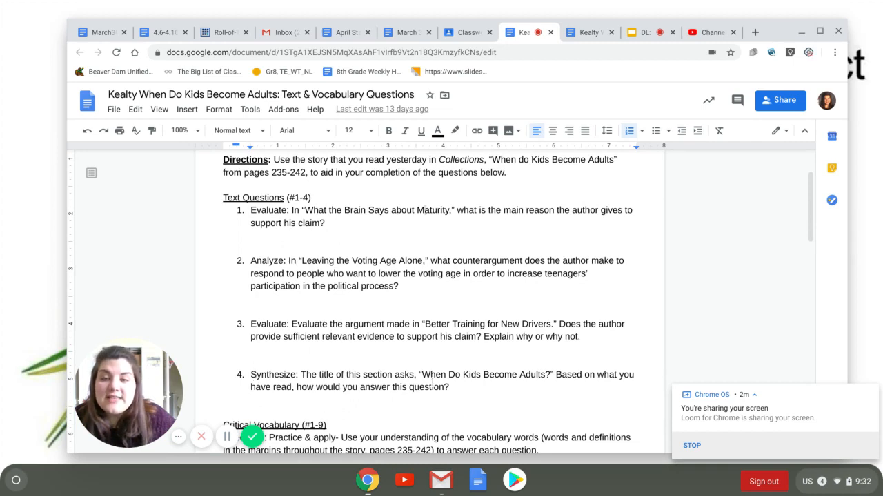
pyautogui.scroll(-3)
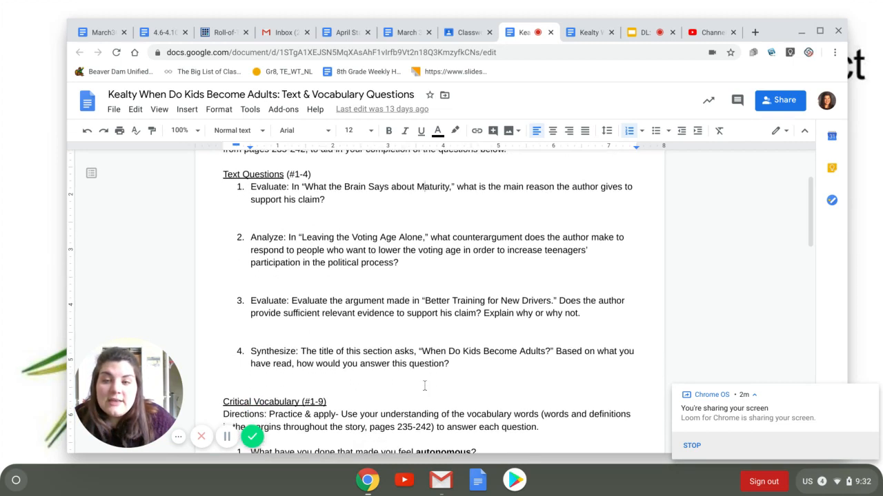
pyautogui.scroll(-3)
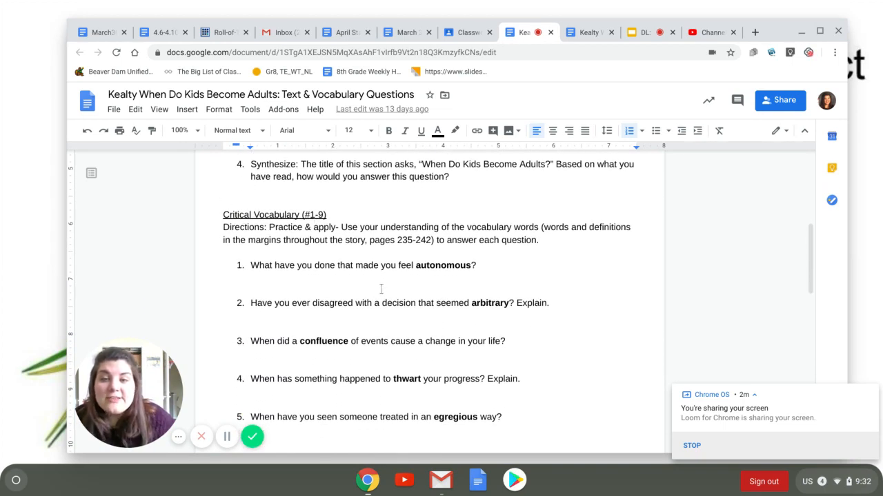
# Step: Scroll past question 4 to Critical Vocabulary items six to eight
pyautogui.scroll(-3)
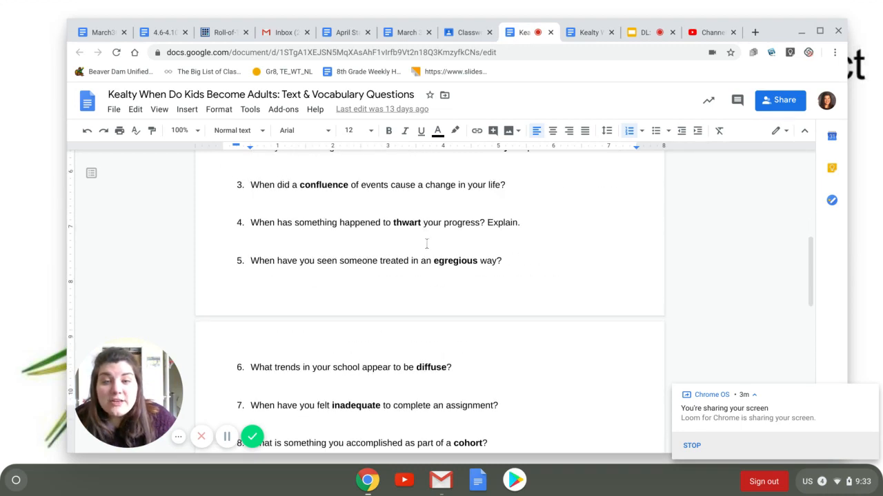
pyautogui.scroll(-3)
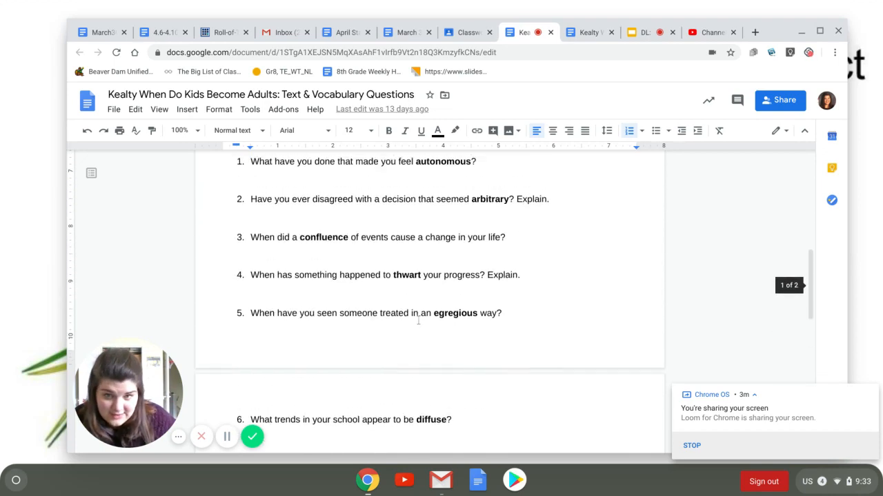
pyautogui.scroll(-3)
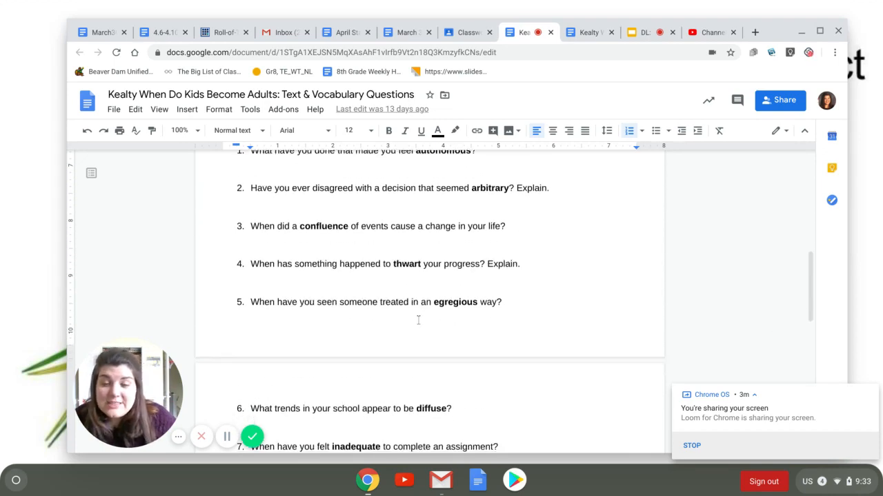
pyautogui.scroll(-3)
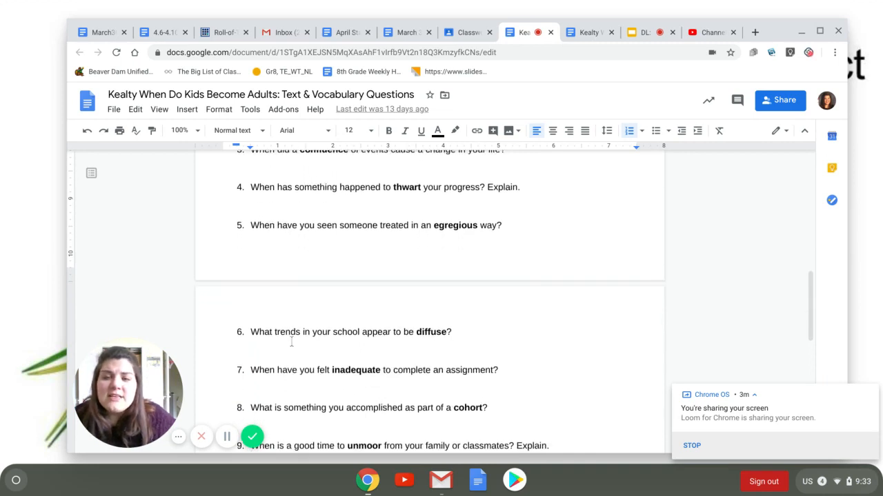
pyautogui.scroll(-3)
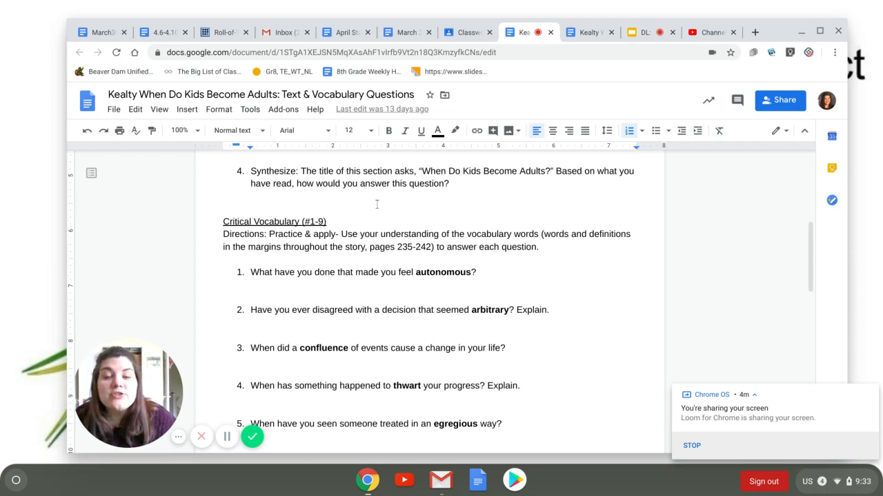
# Step: Scroll back to the document top showing the name line and overall directions
pyautogui.scroll(-3)
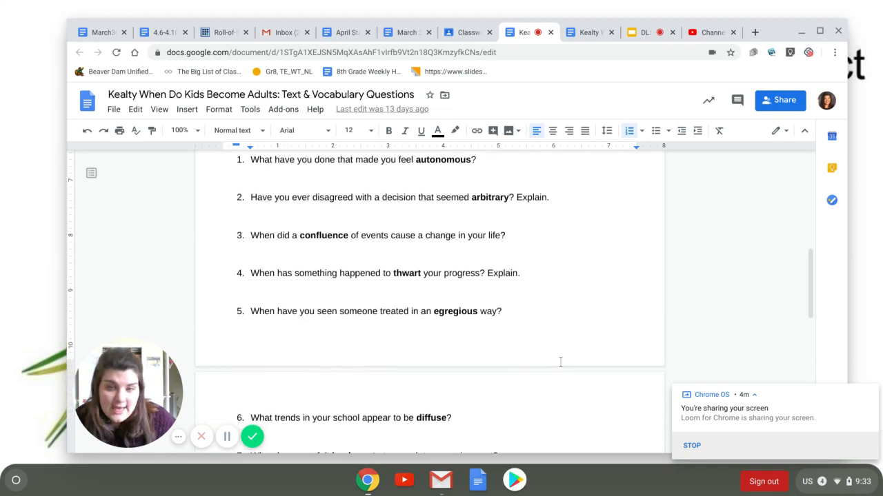
pyautogui.scroll(-3)
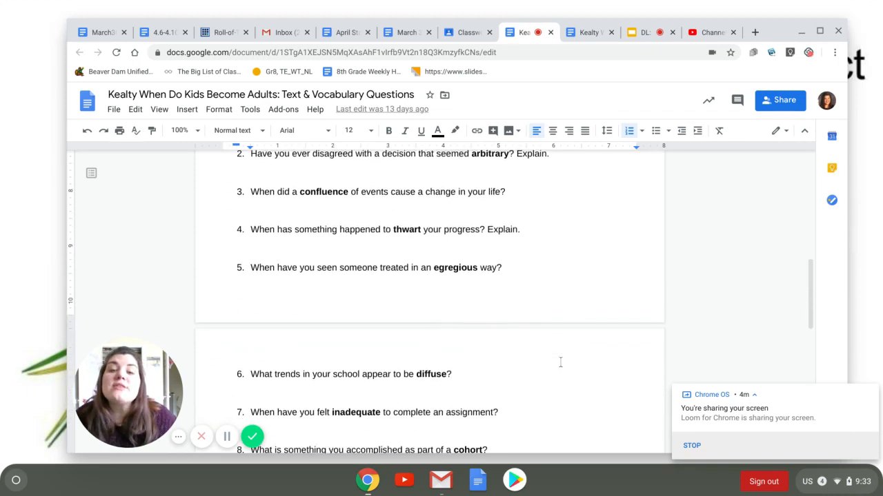
pyautogui.scroll(-3)
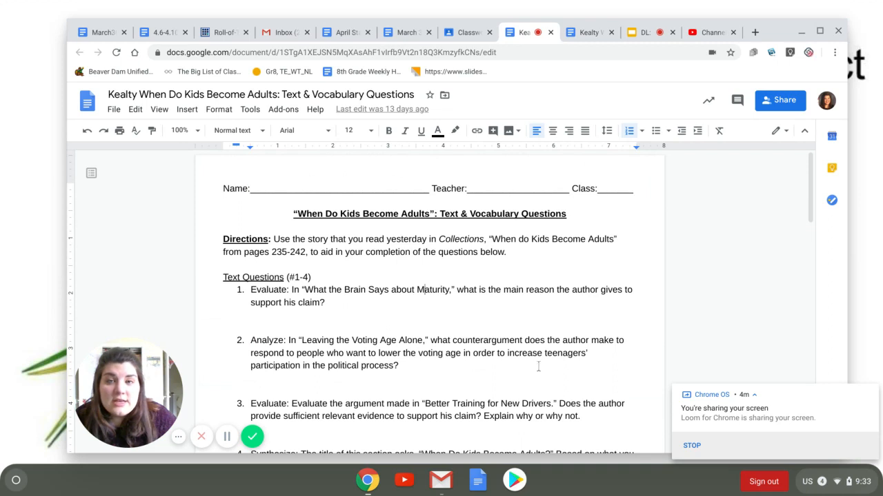
pyautogui.moveTo(628, 131)
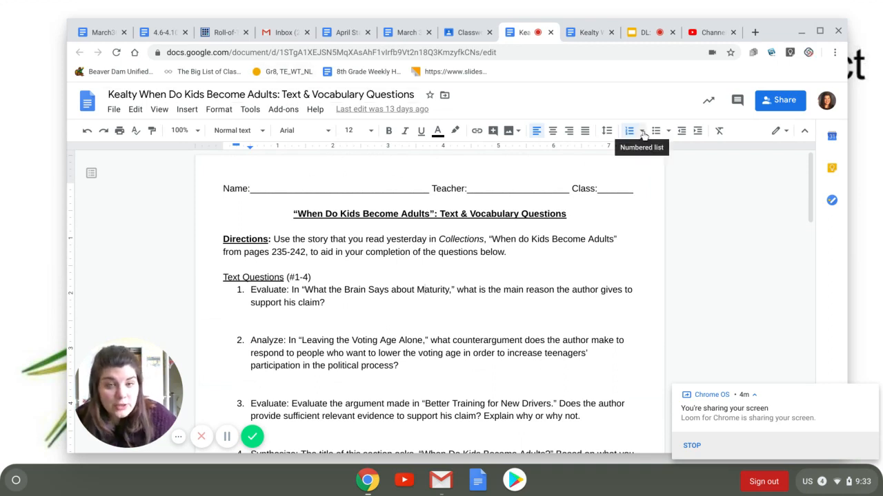